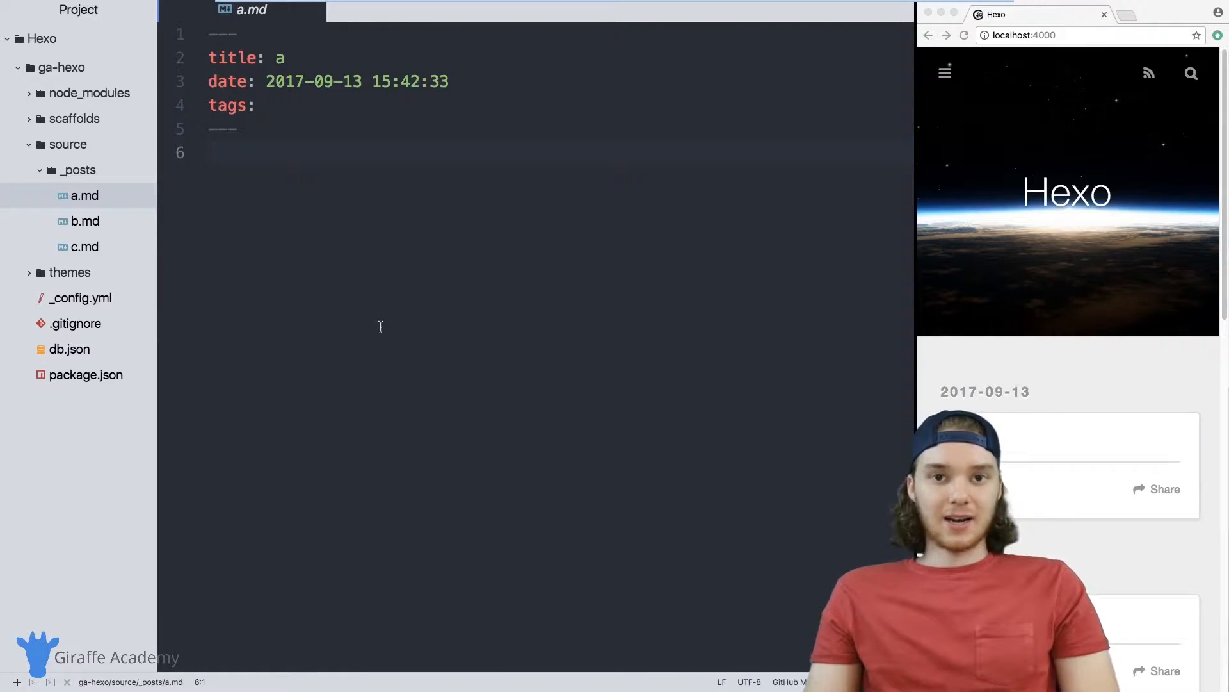
Fill a.md's tags line with Tag1, Tag2 and Tag3
click(219, 153)
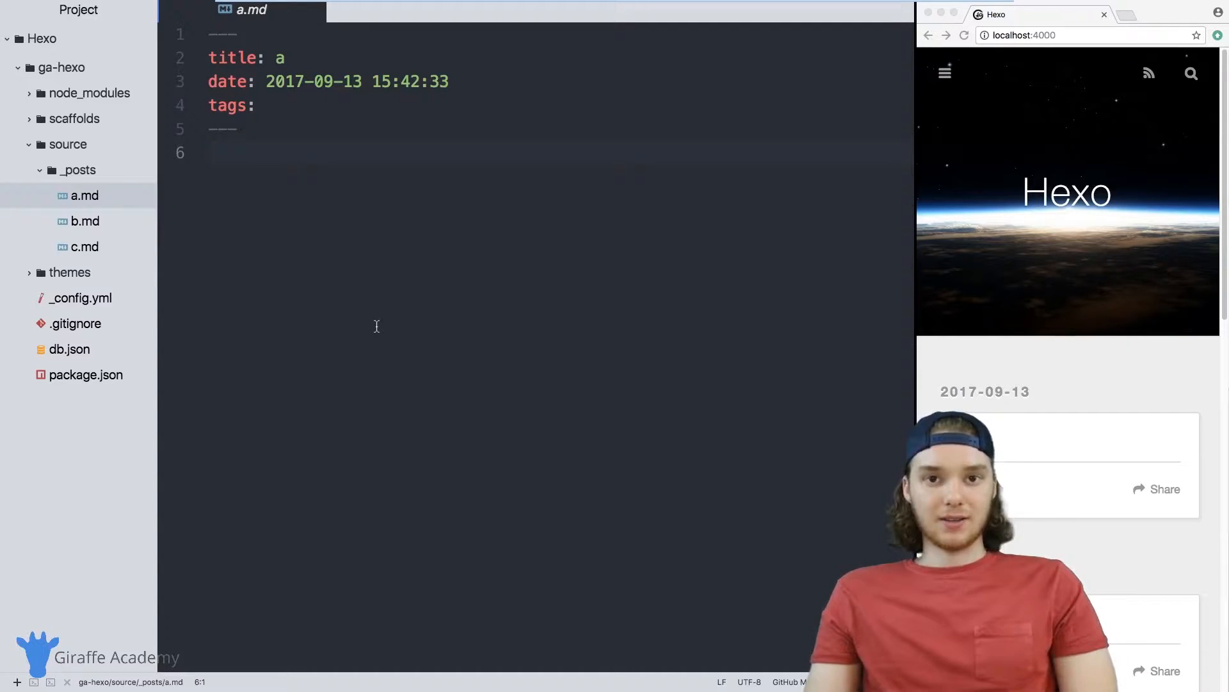
click(218, 153)
text( [)
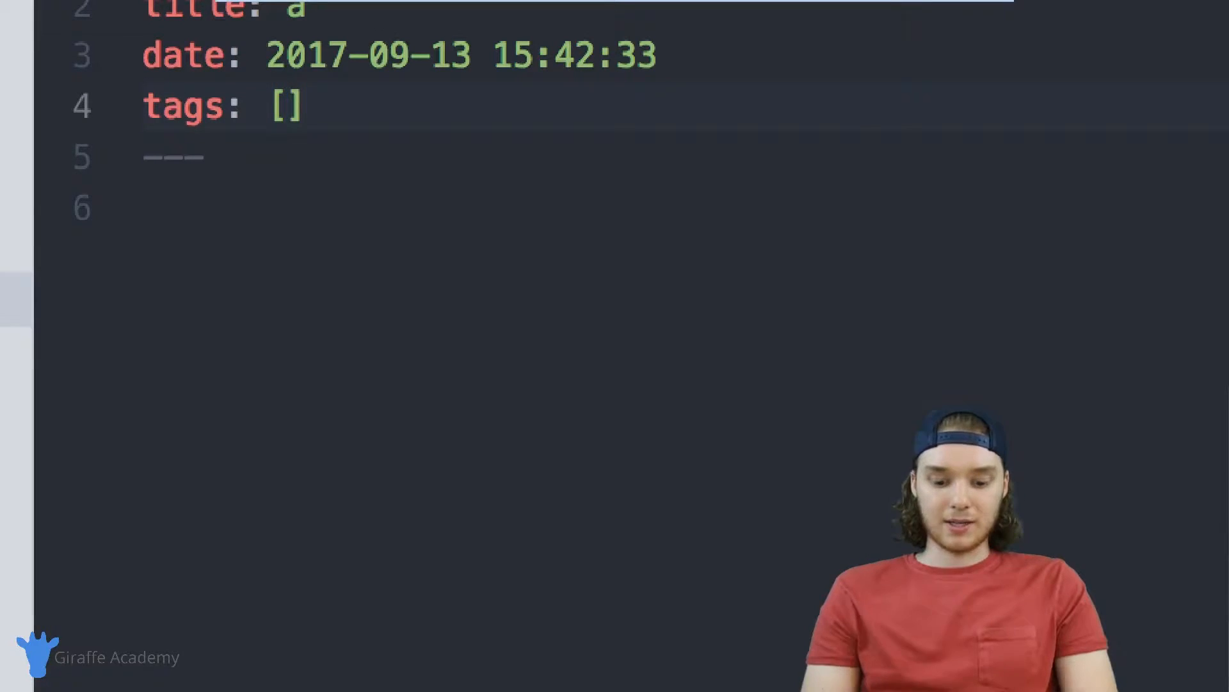
text(Tag1, Tag2, Tag)
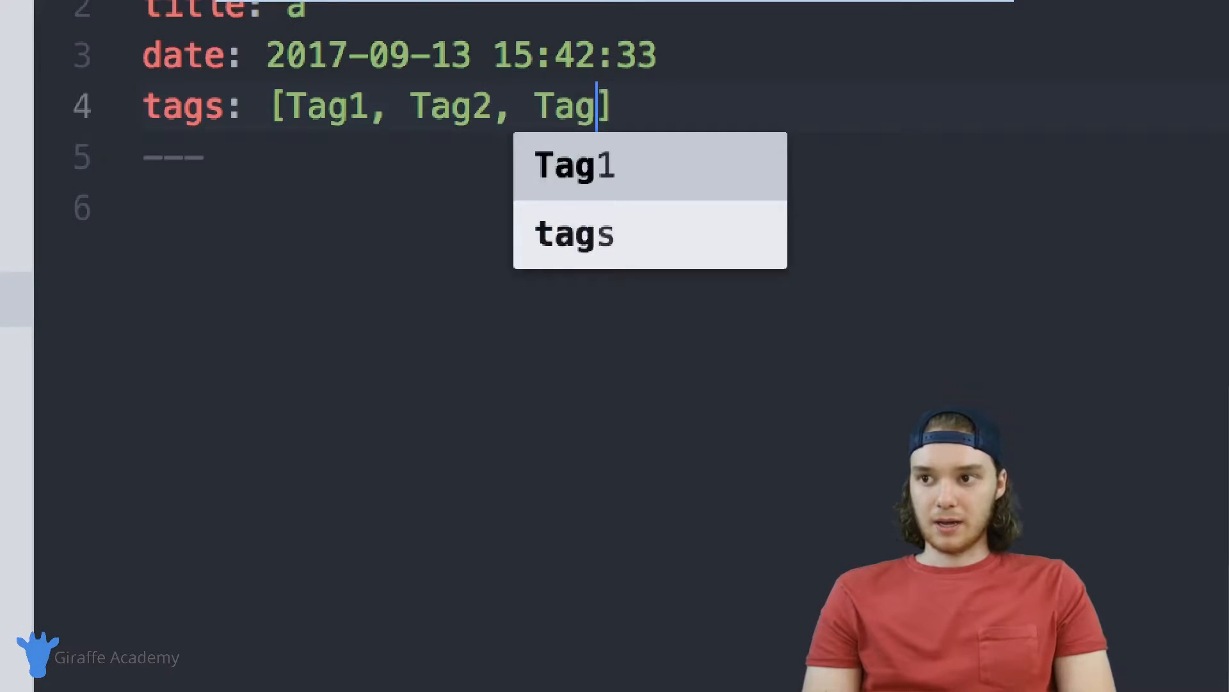
text(3)
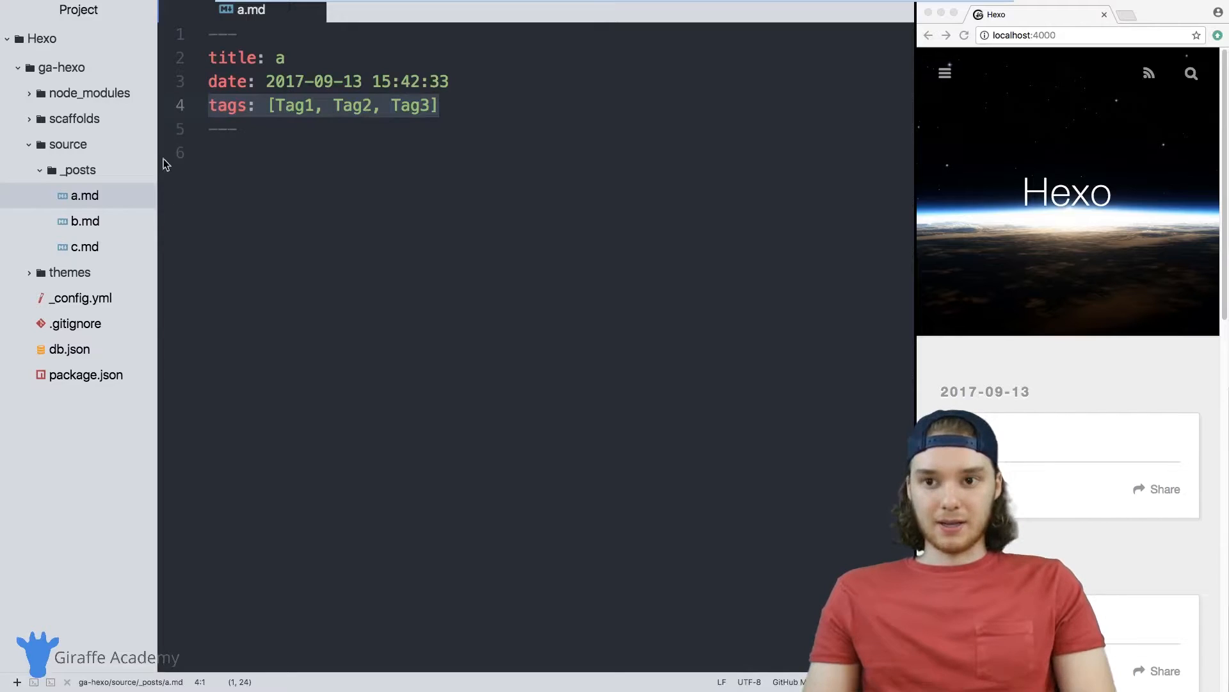
Paste the tag list into b.md and trim it to only Tag1
click(85, 220)
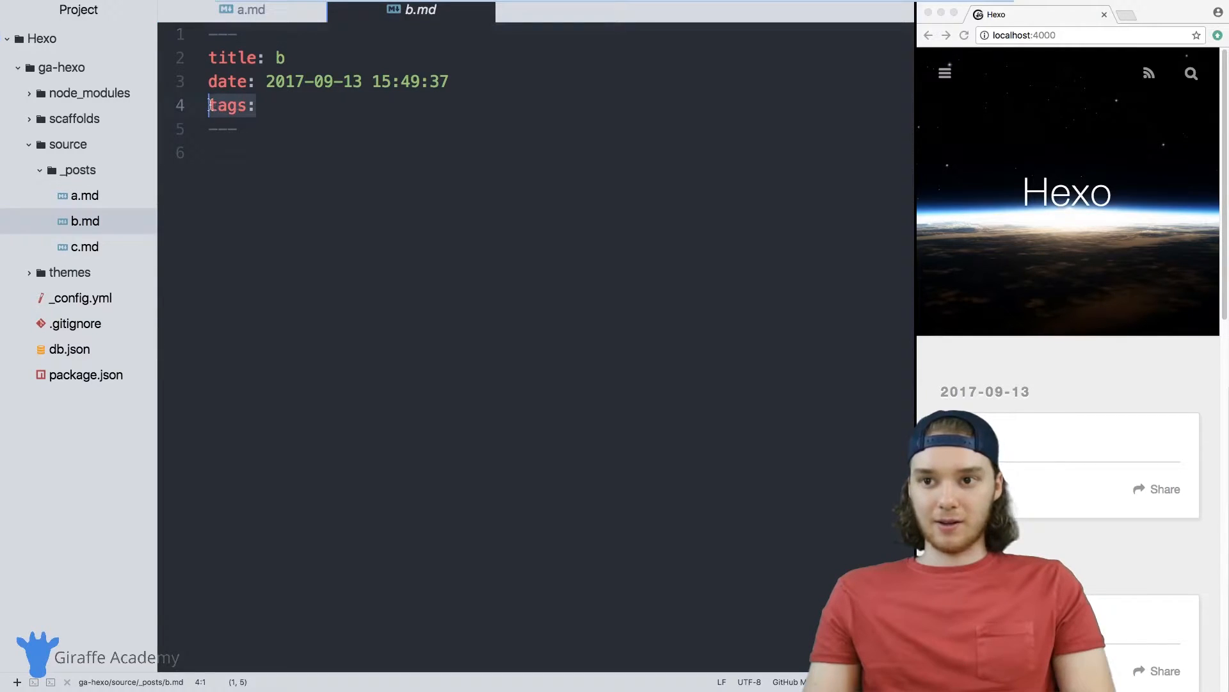
text([Tag1, Tag2, Tag3])
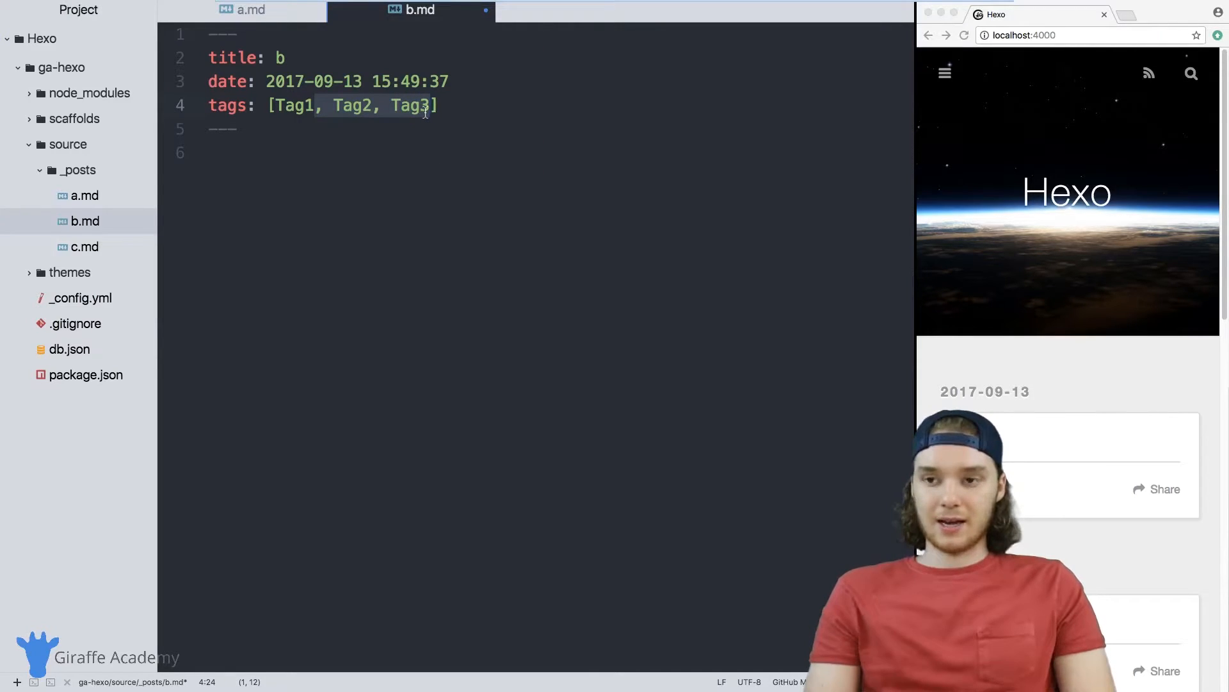
key(Delete)
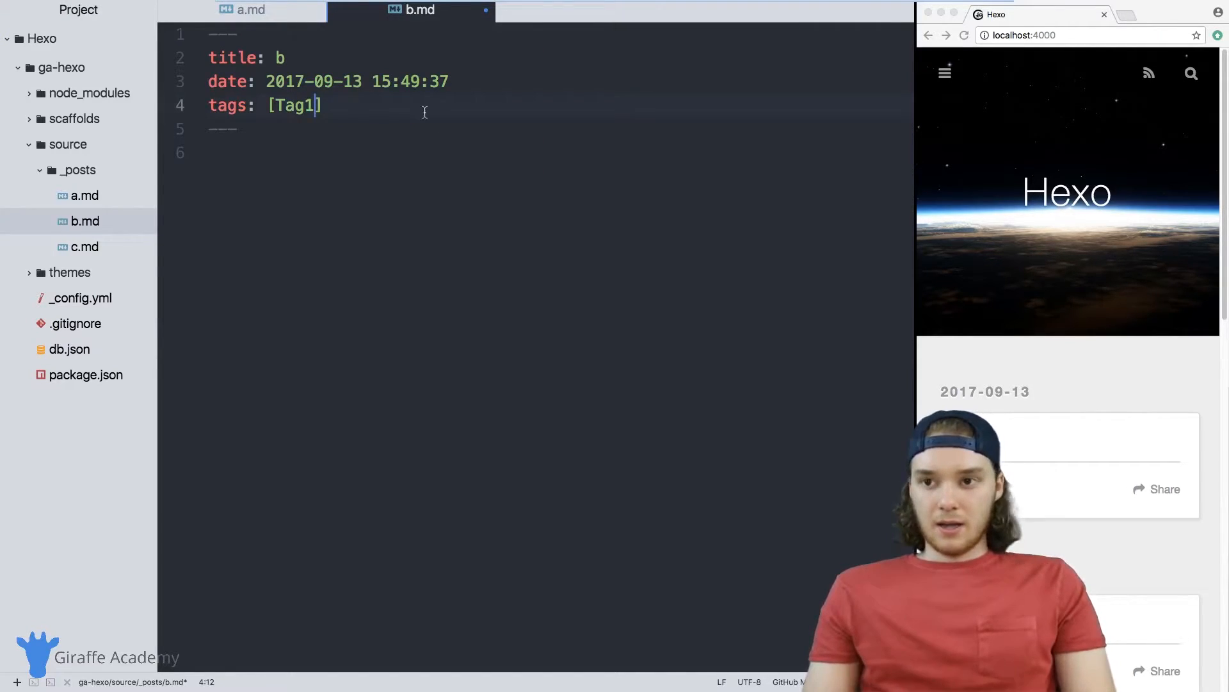
Switch to c.md and paste the [Tag1, Tag2, Tag3] tag list into its front matter
click(589, 9)
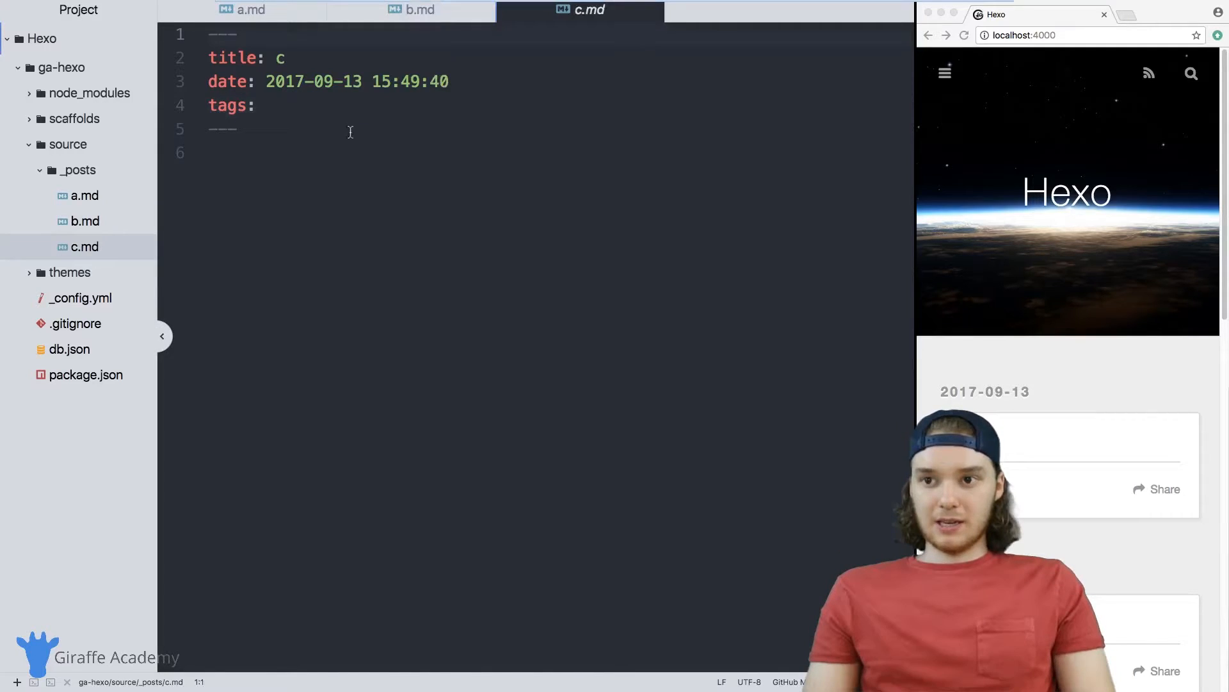
text([Tag1, Tag2, Tag3])
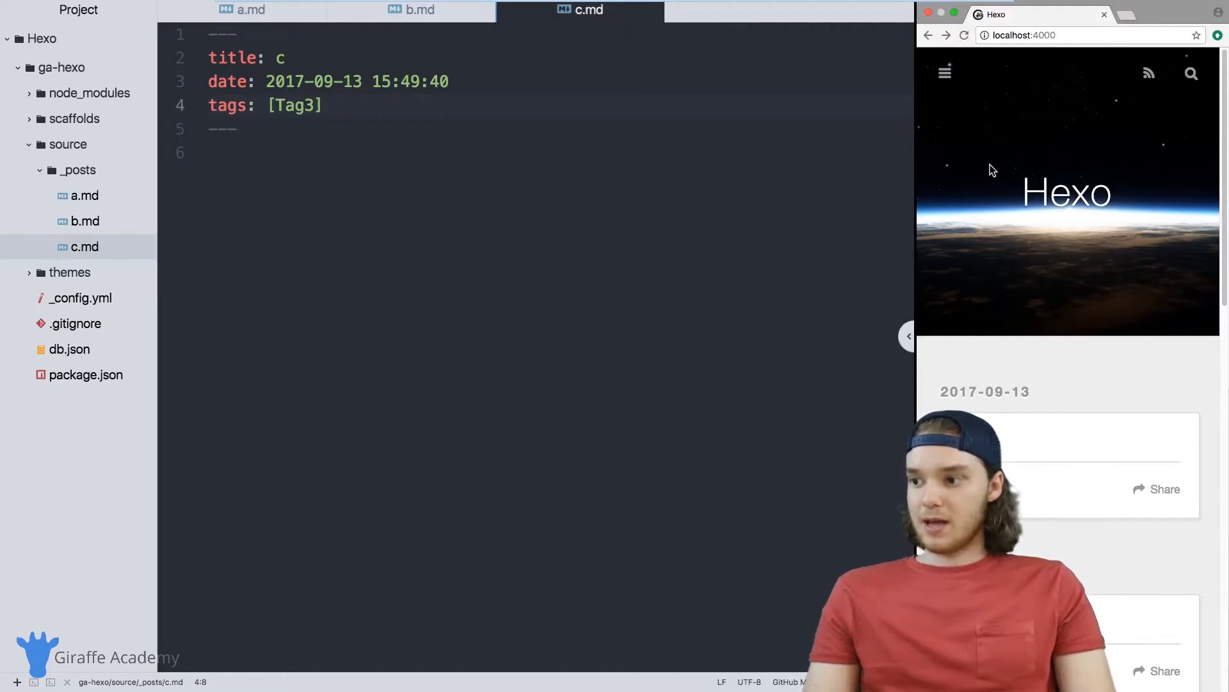
Scroll the localhost:4000 home page to post a's tags and the Tags and Tag Cloud widgets
scroll(down, 3)
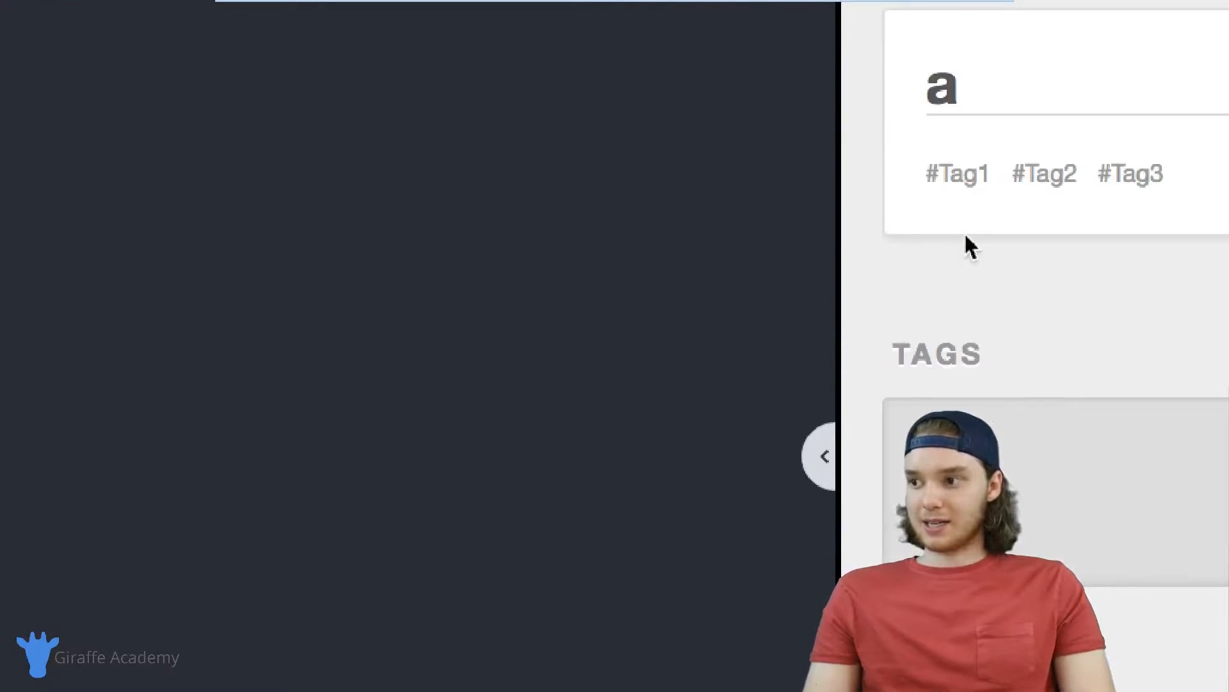
text(b)
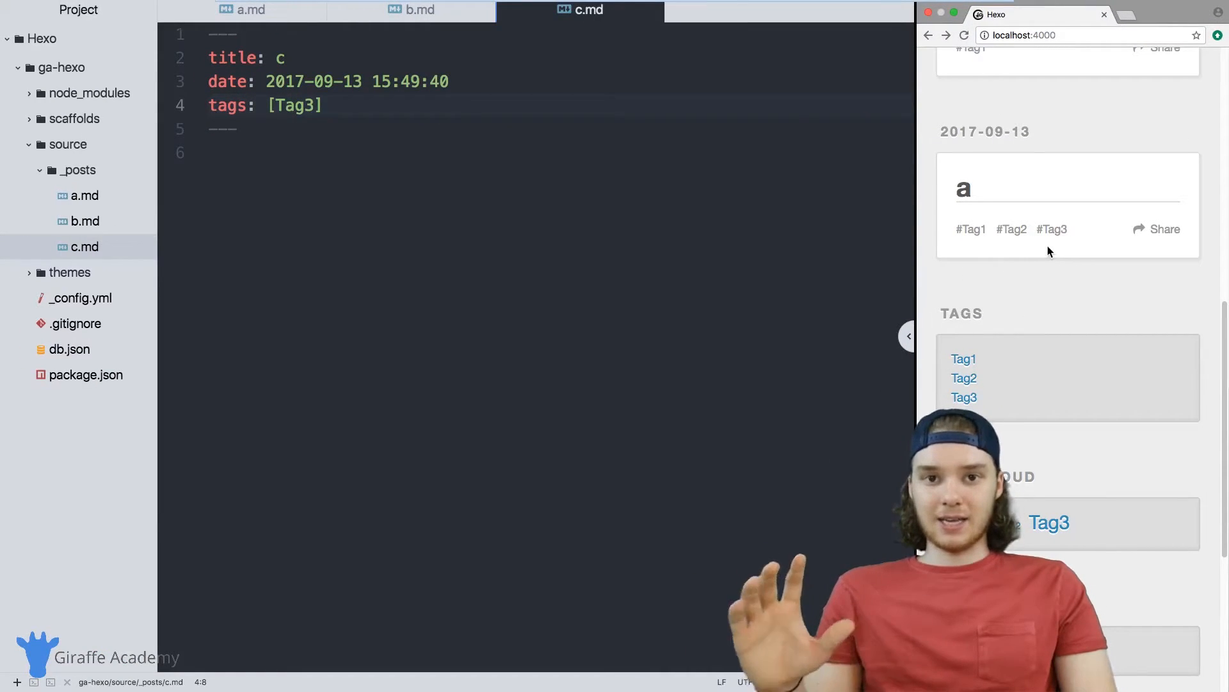
scroll(down, 3)
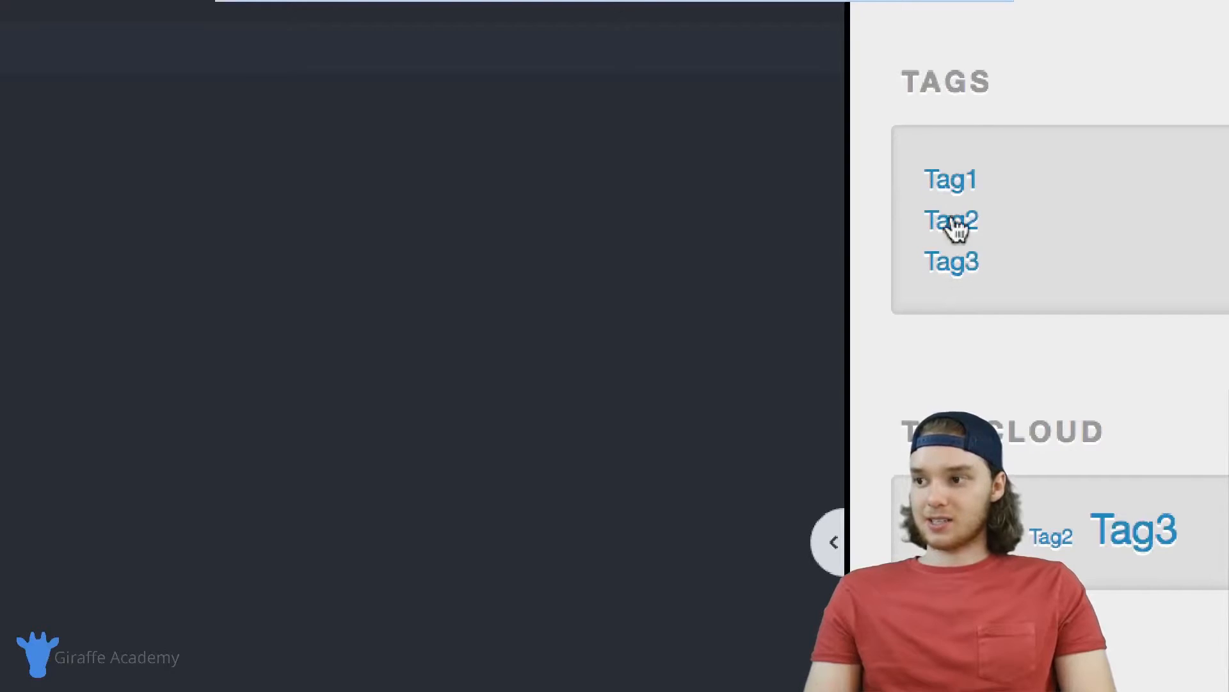
mouse_move(951, 181)
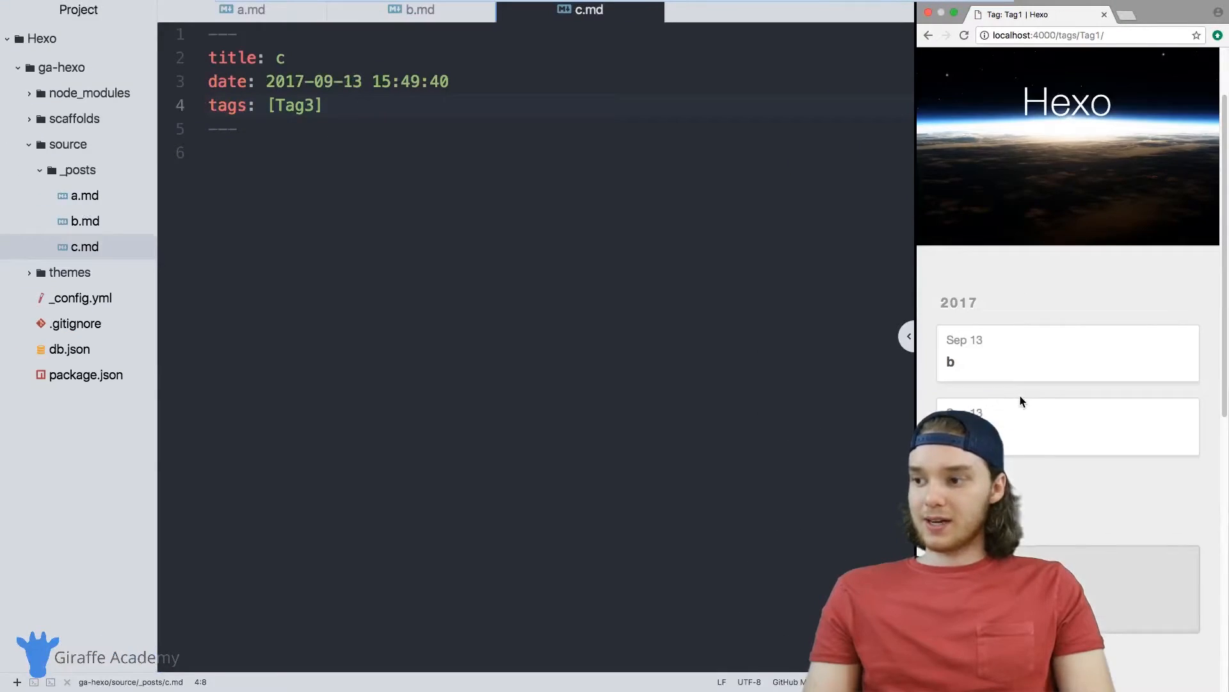
Scroll the Tag1 archive listing posts b and a, then a tag page listing only post a
scroll(down, 3)
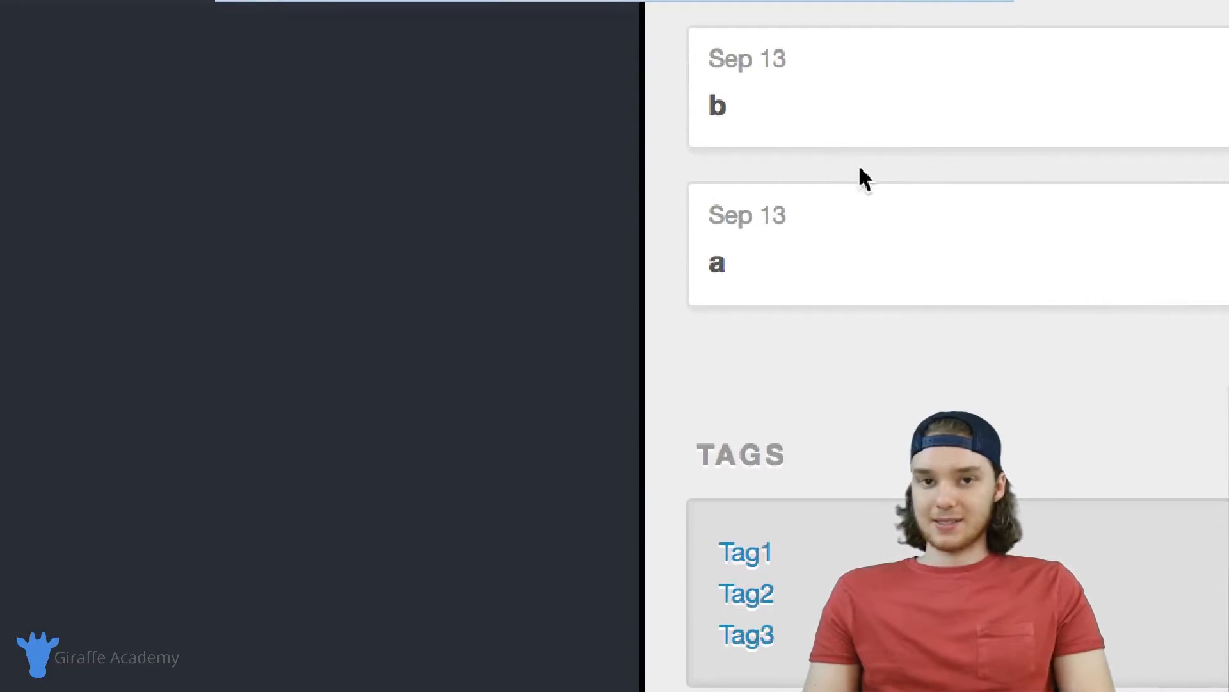
mouse_move(725, 262)
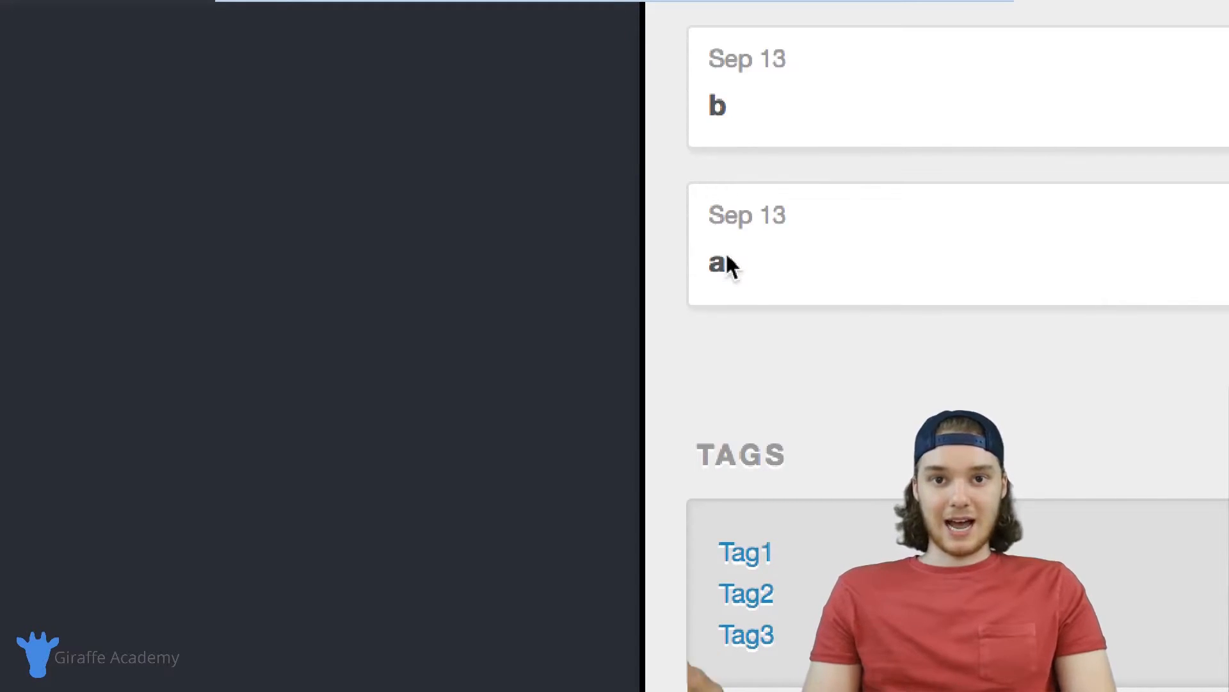
scroll(down, 3)
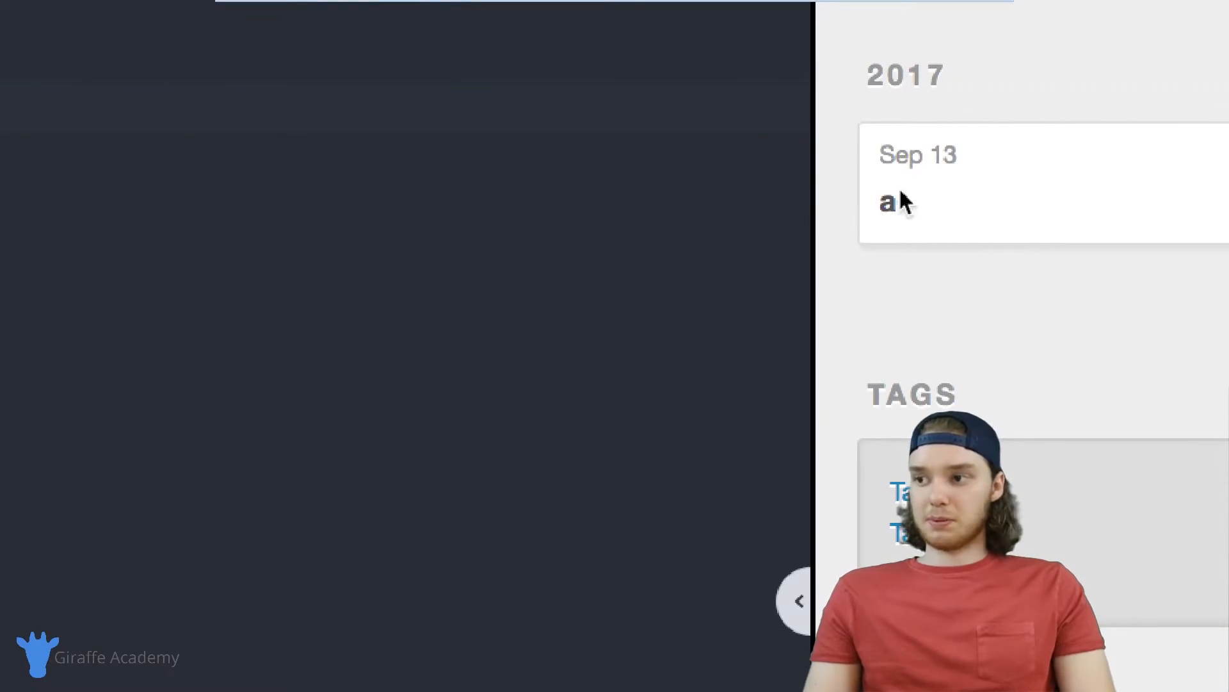
mouse_move(901, 345)
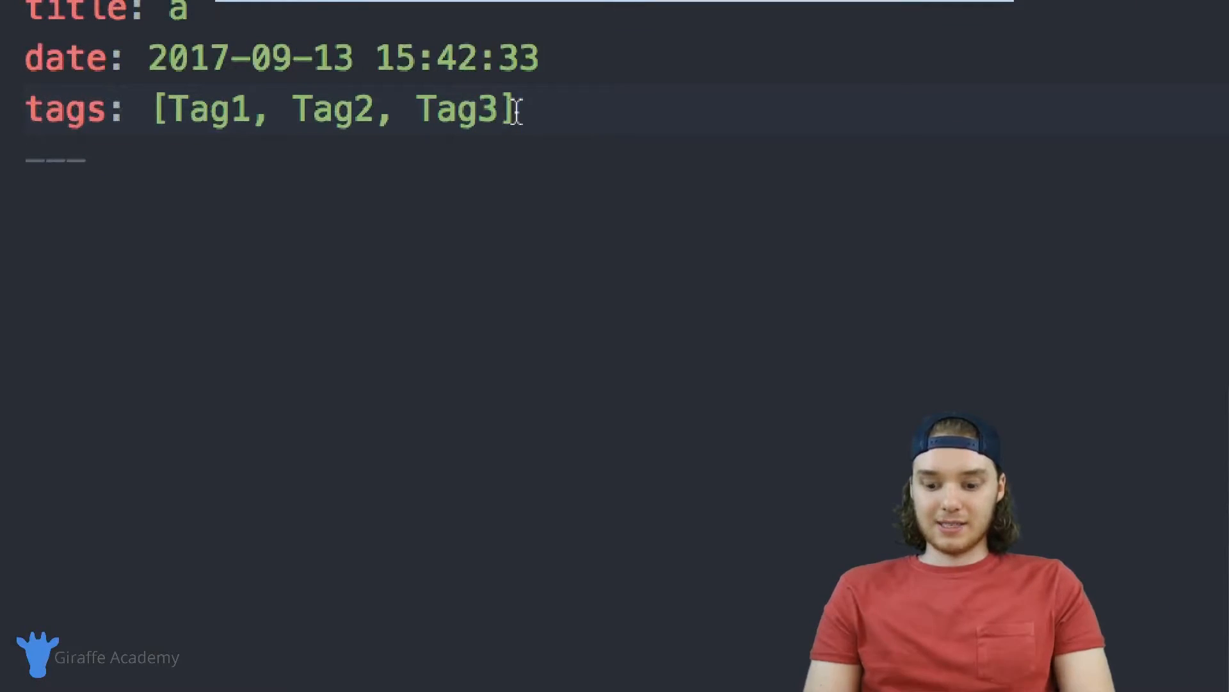
Start a.md's categories list with a first bracketed entry holding Cat1
text(categories:)
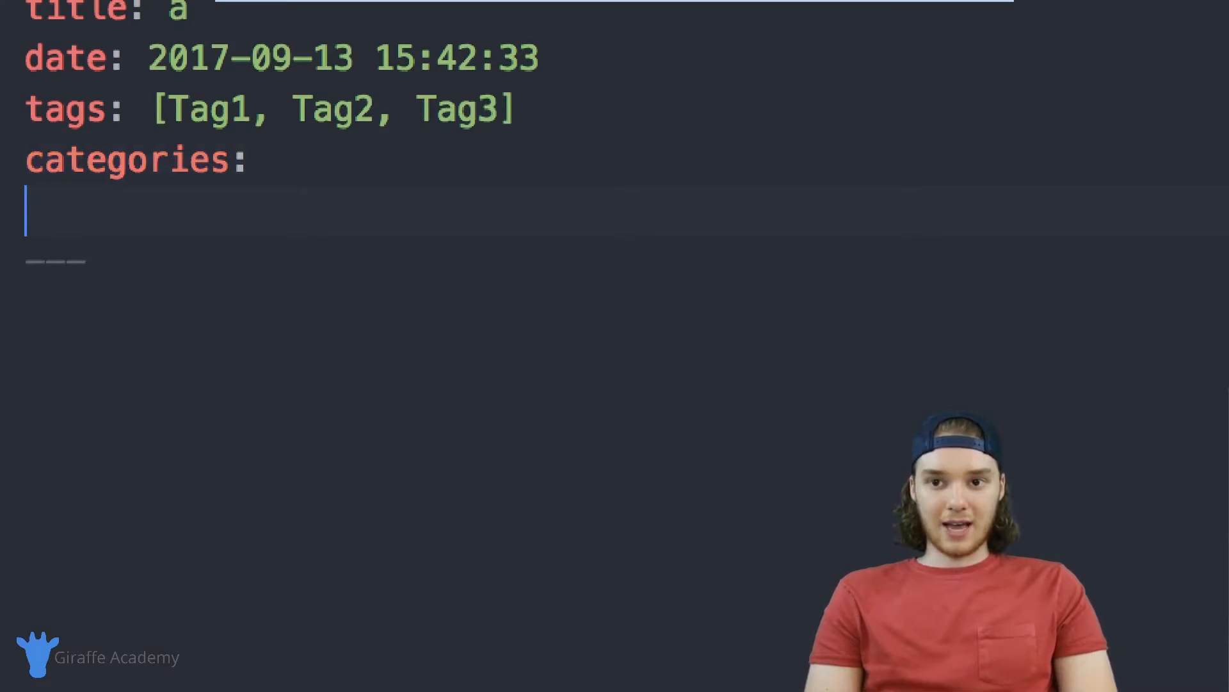
text(-)
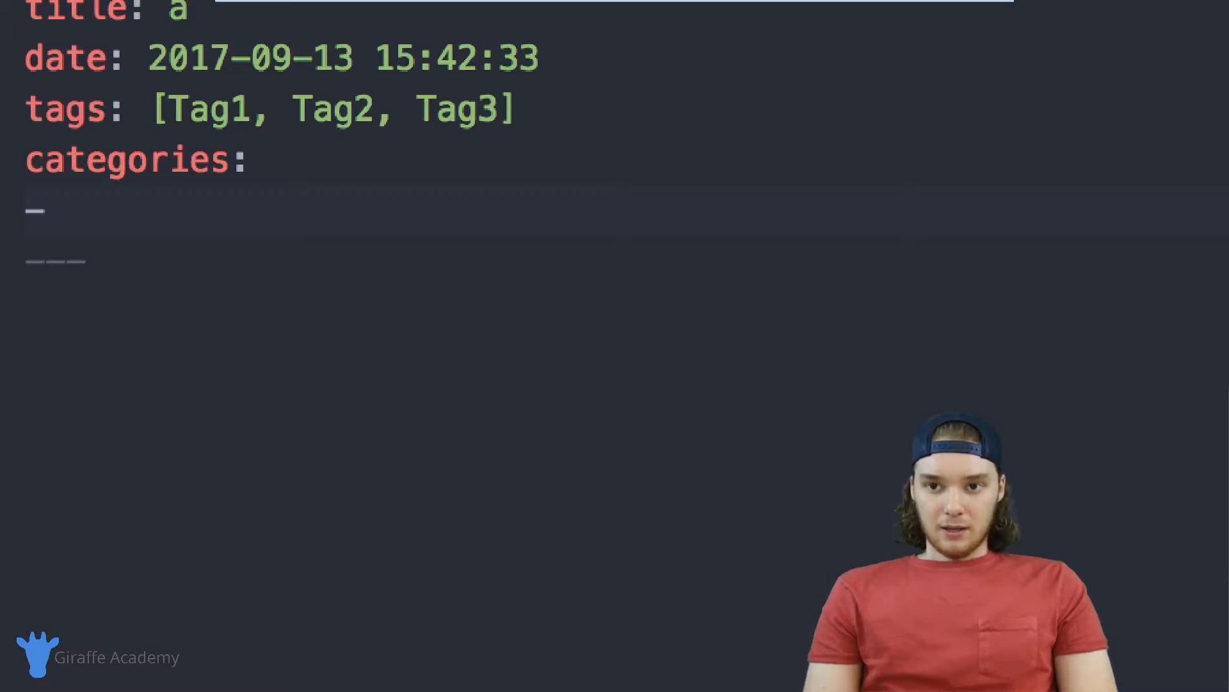
text([])
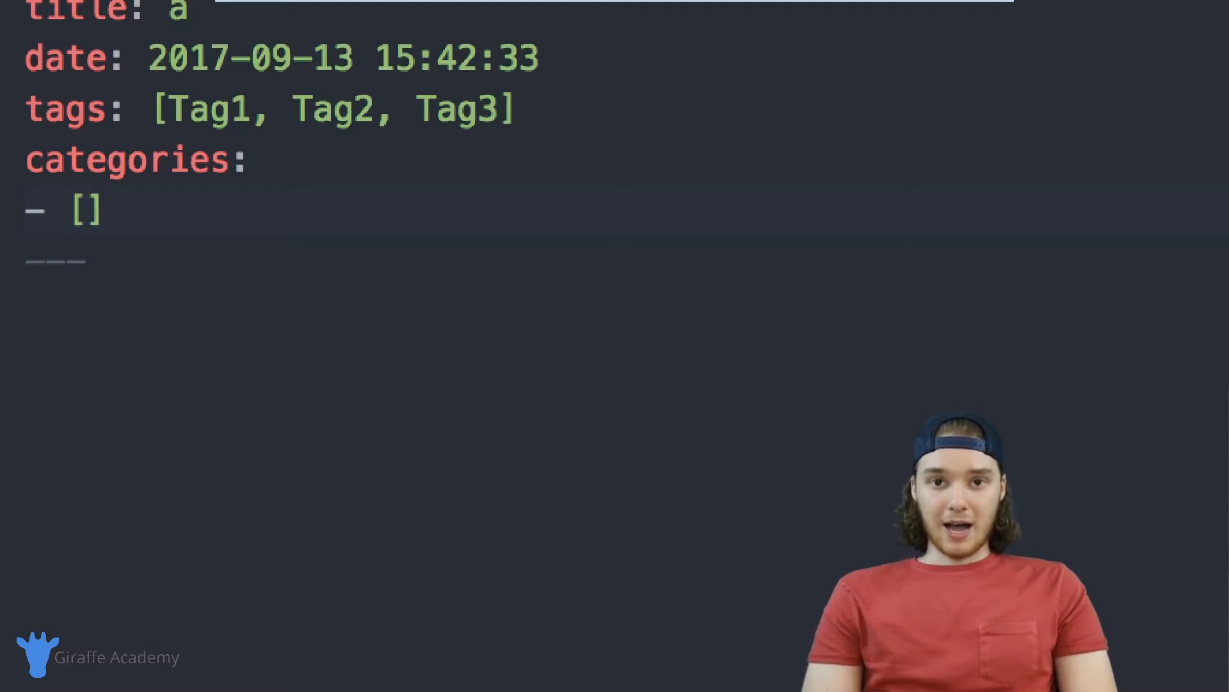
click(86, 210)
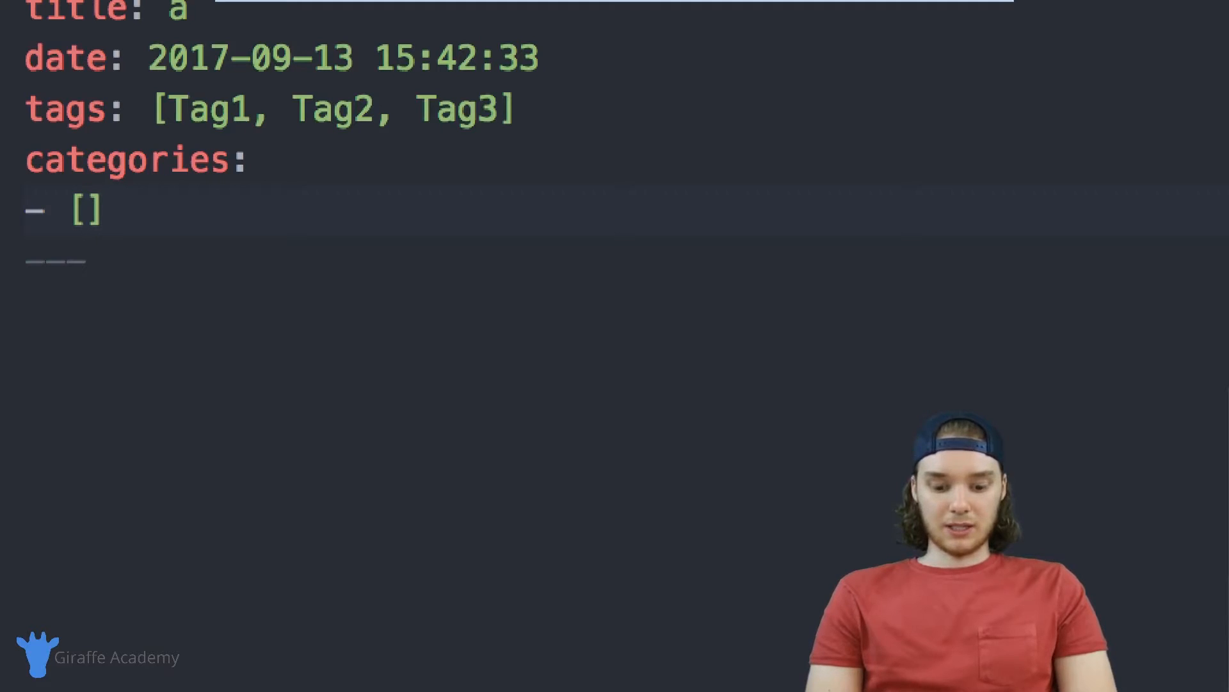
text(Cat1)
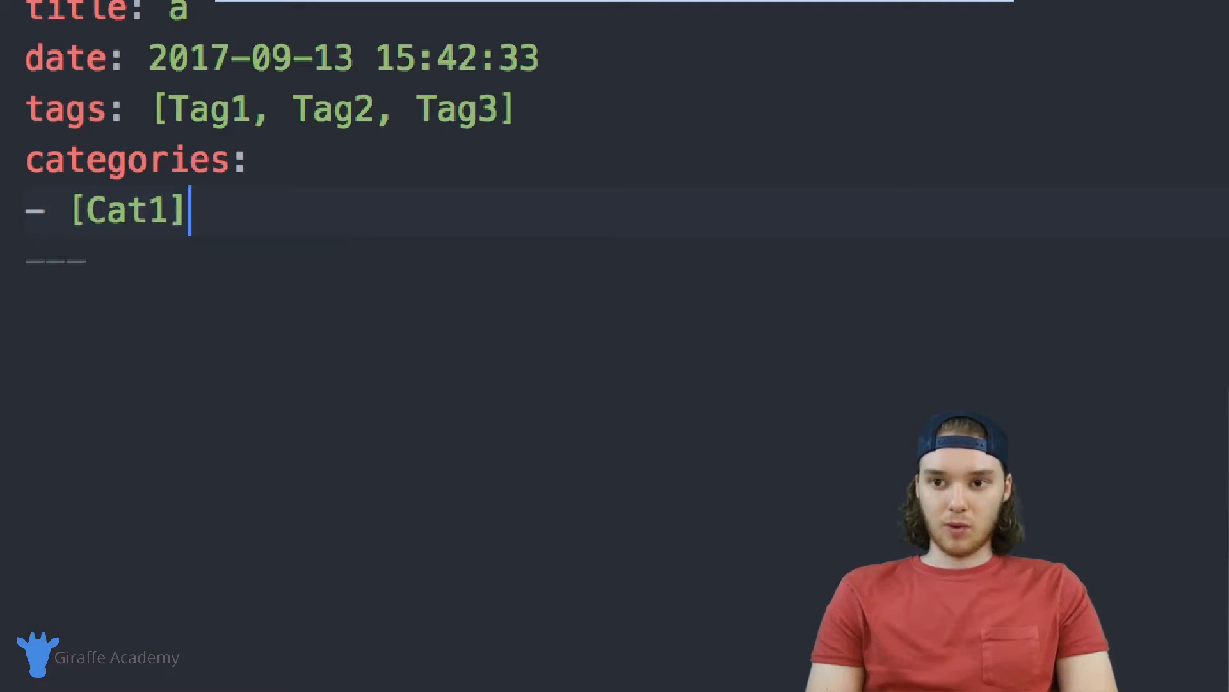
Add a '- [Cat2]' category entry and begin a third bracketed entry
text(- {})
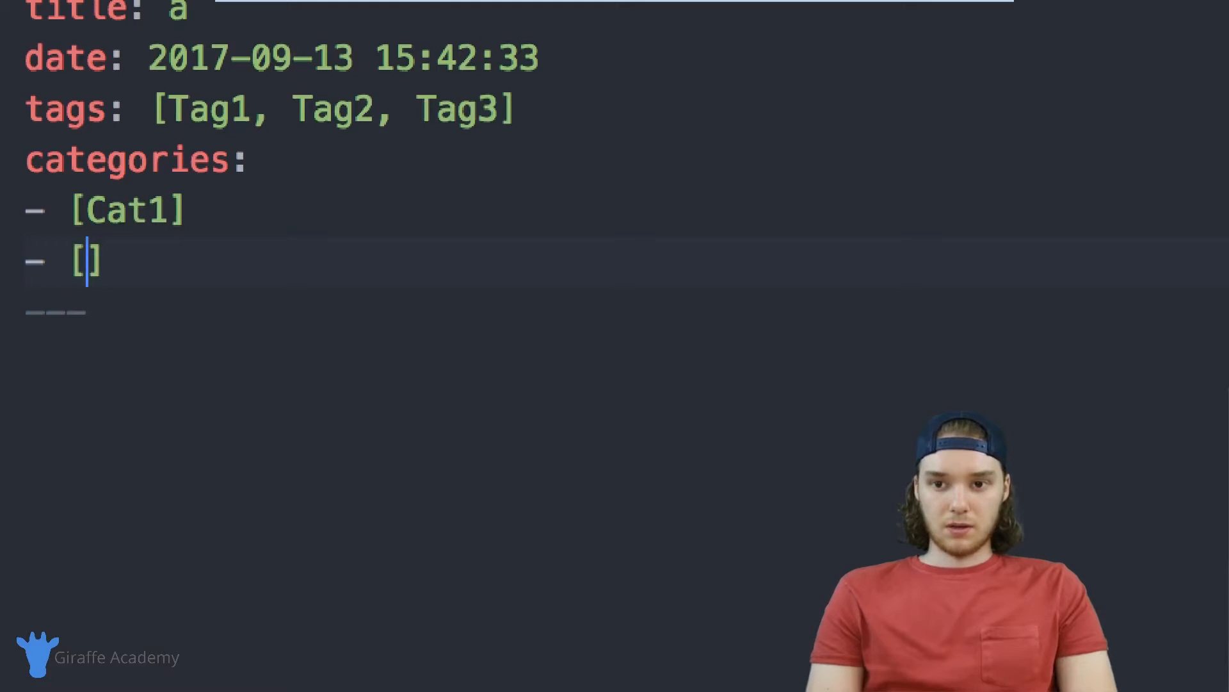
text(Cat2)
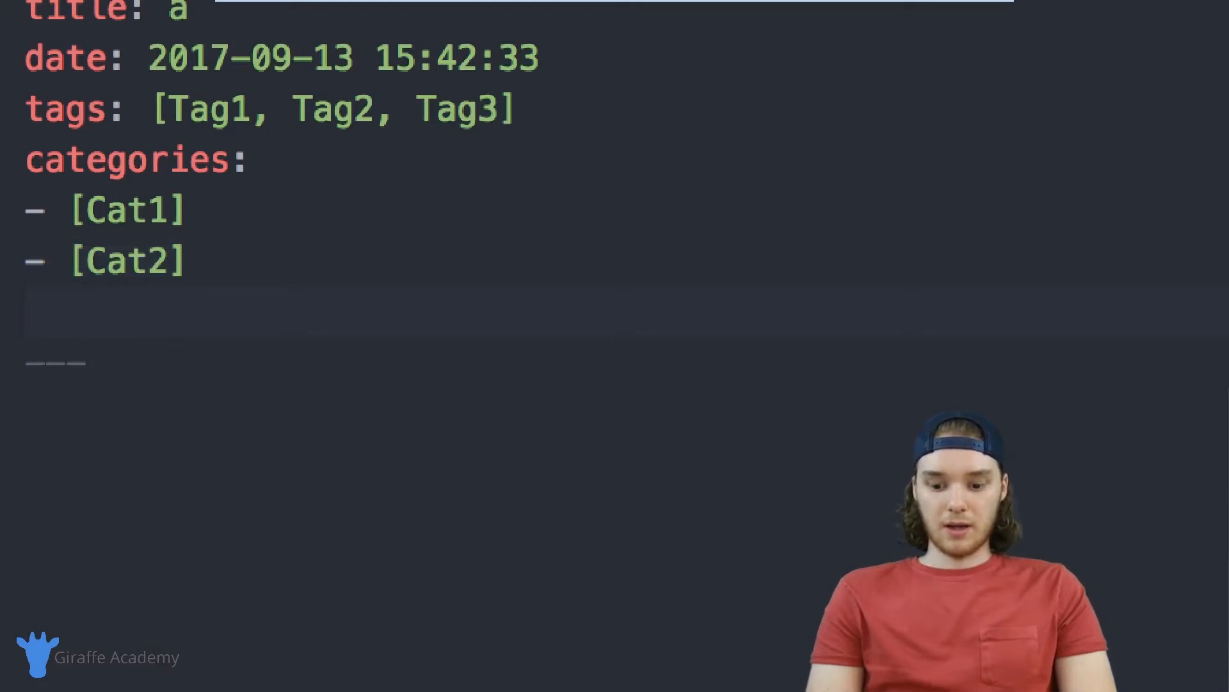
text(-[])
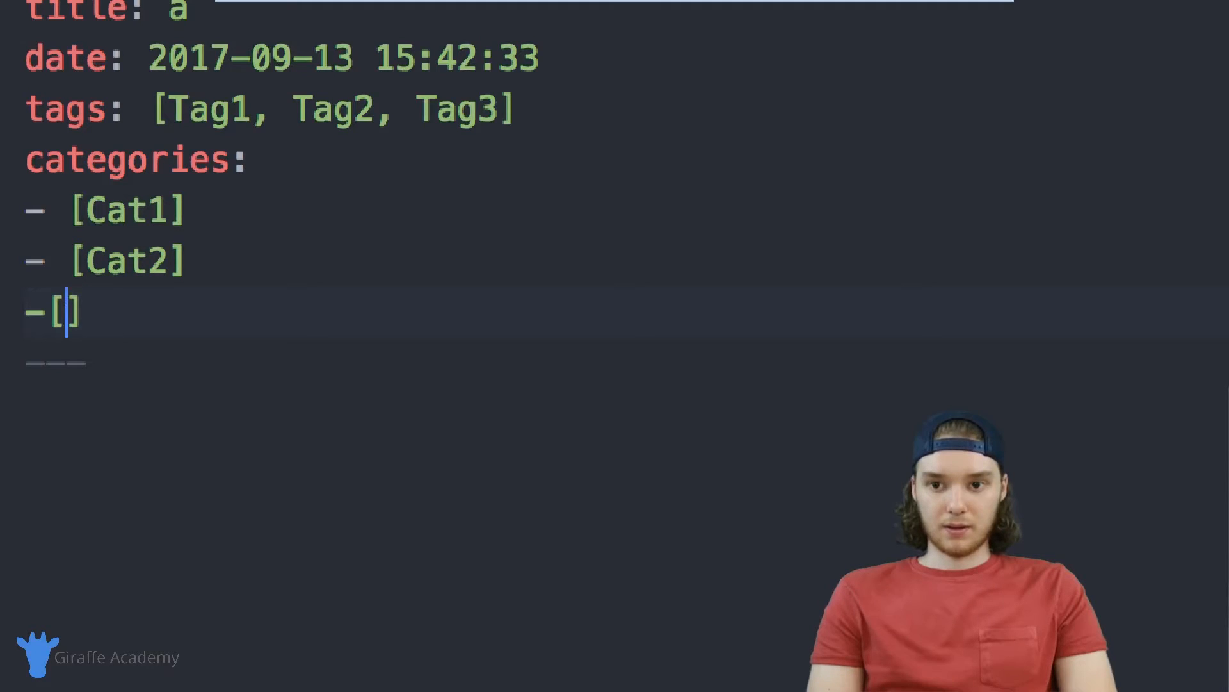
text(Cat2)
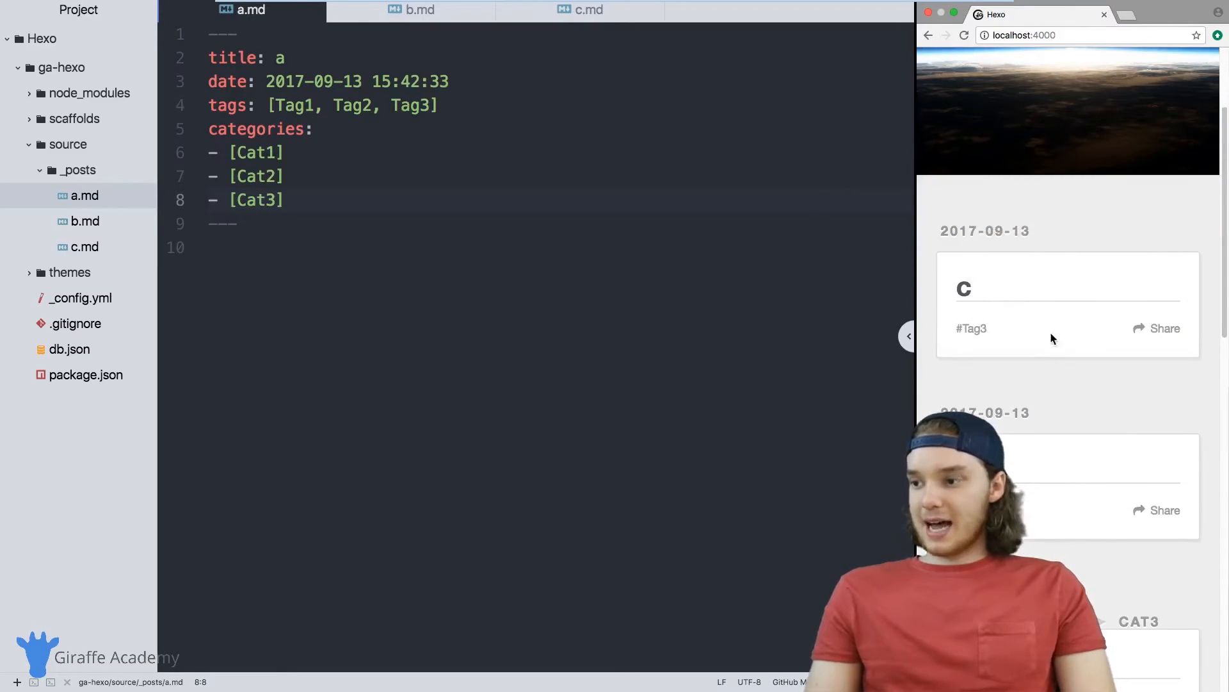
From post a's card, go to the Cat1 category page and select its address
scroll(down, 3)
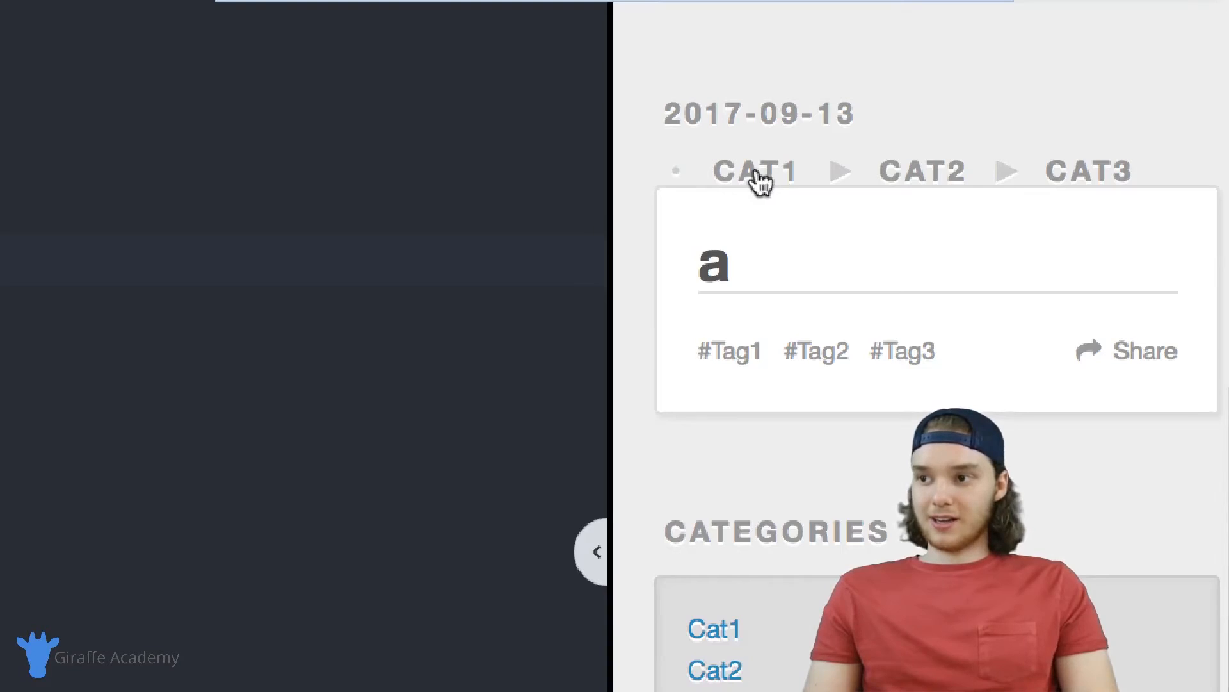
click(754, 170)
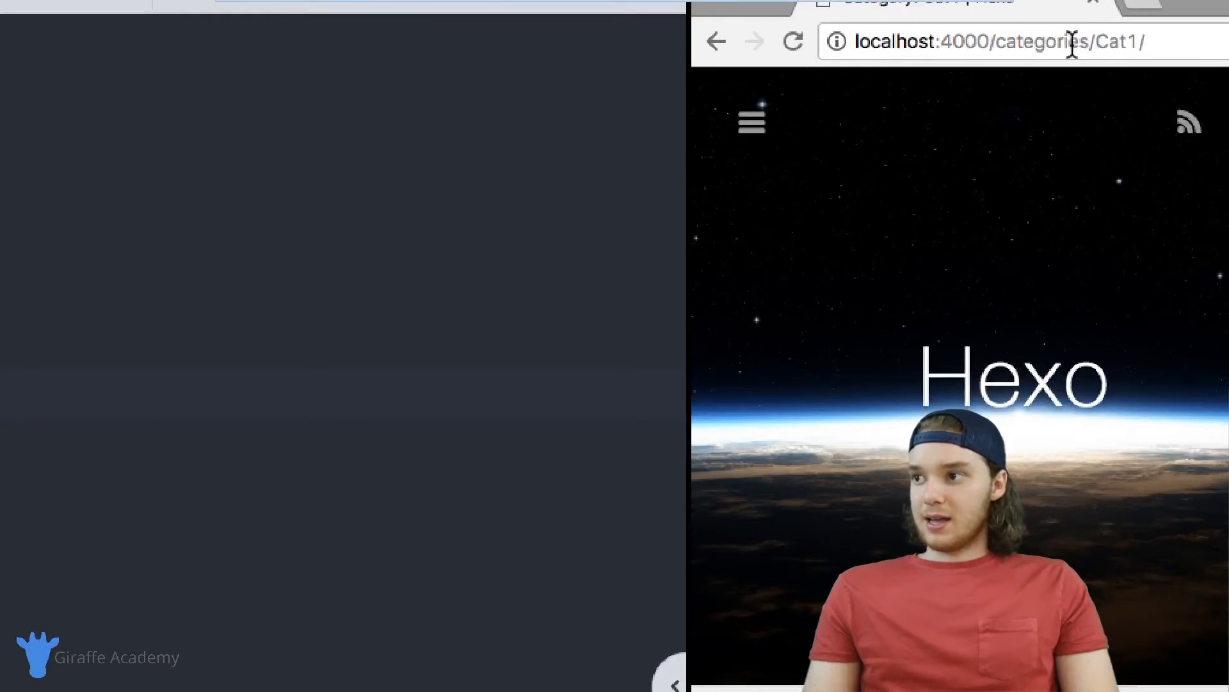
double_click(1041, 41)
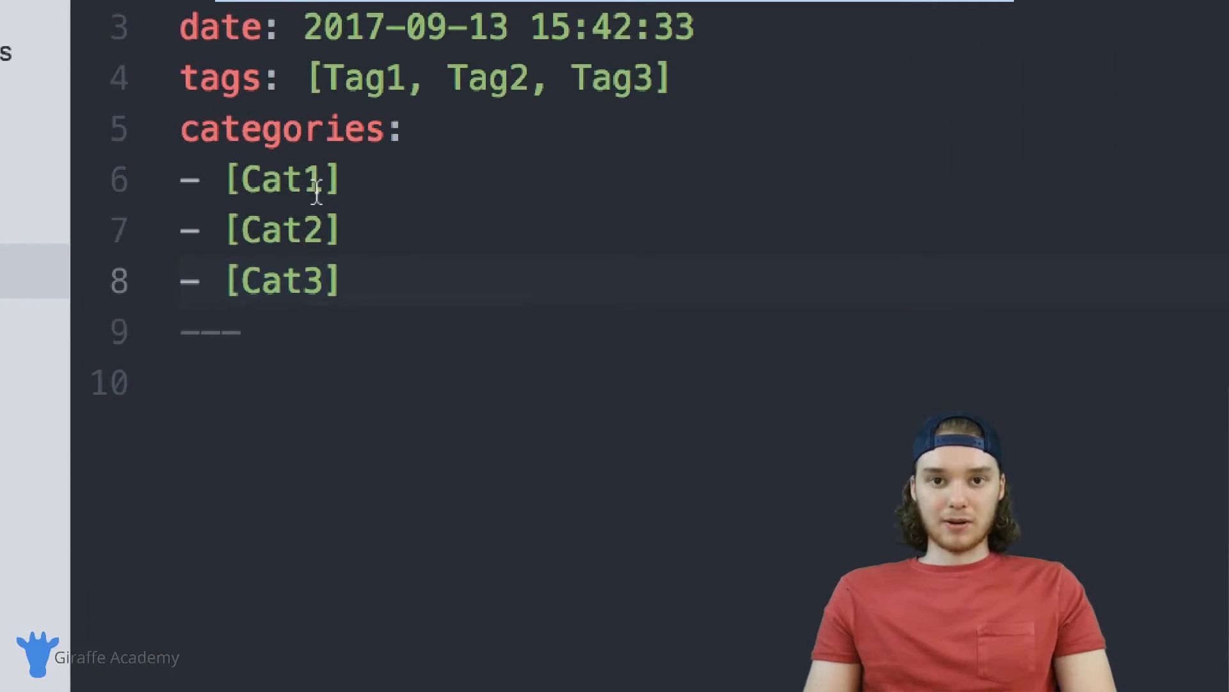
Extend a.md's first category entry to [Cat1, Cat1.1] via autocomplete
click(333, 280)
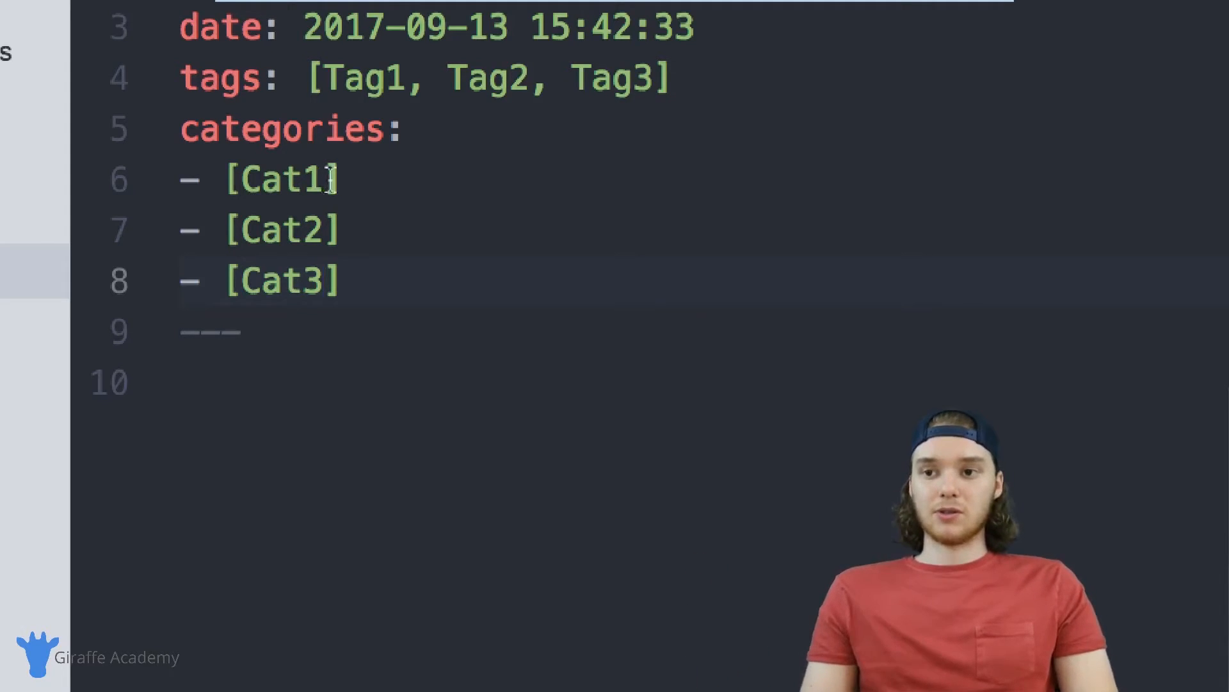
click(325, 181)
text(, )
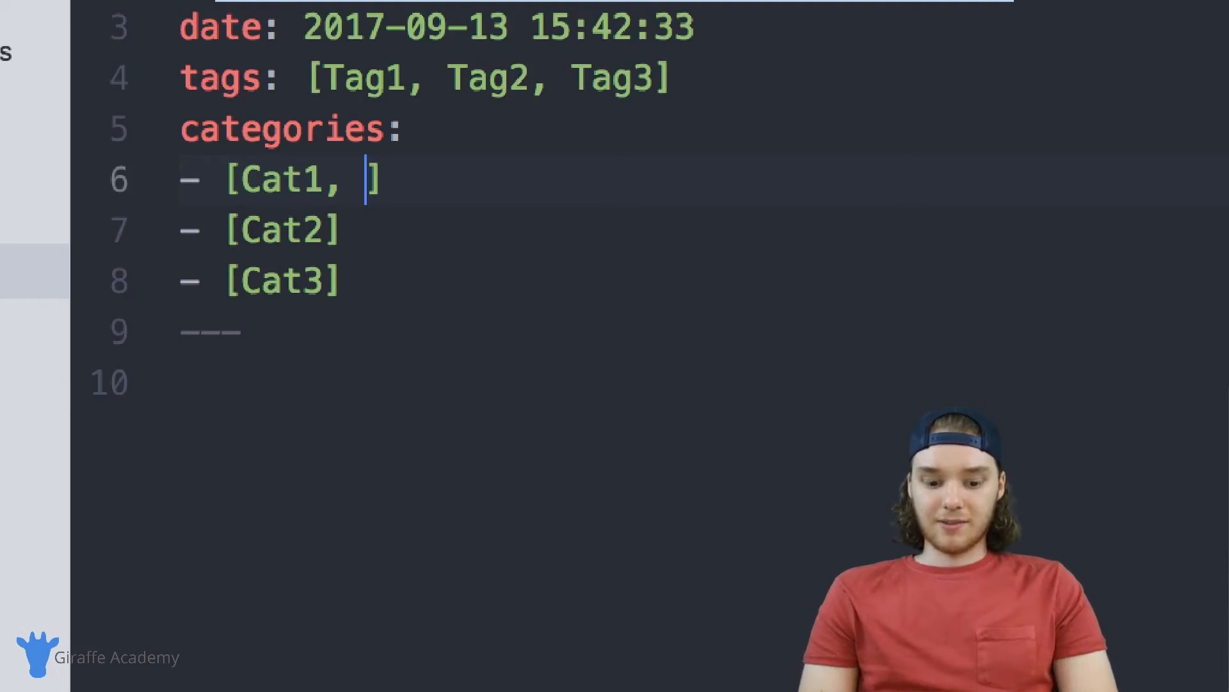
text(Cat)
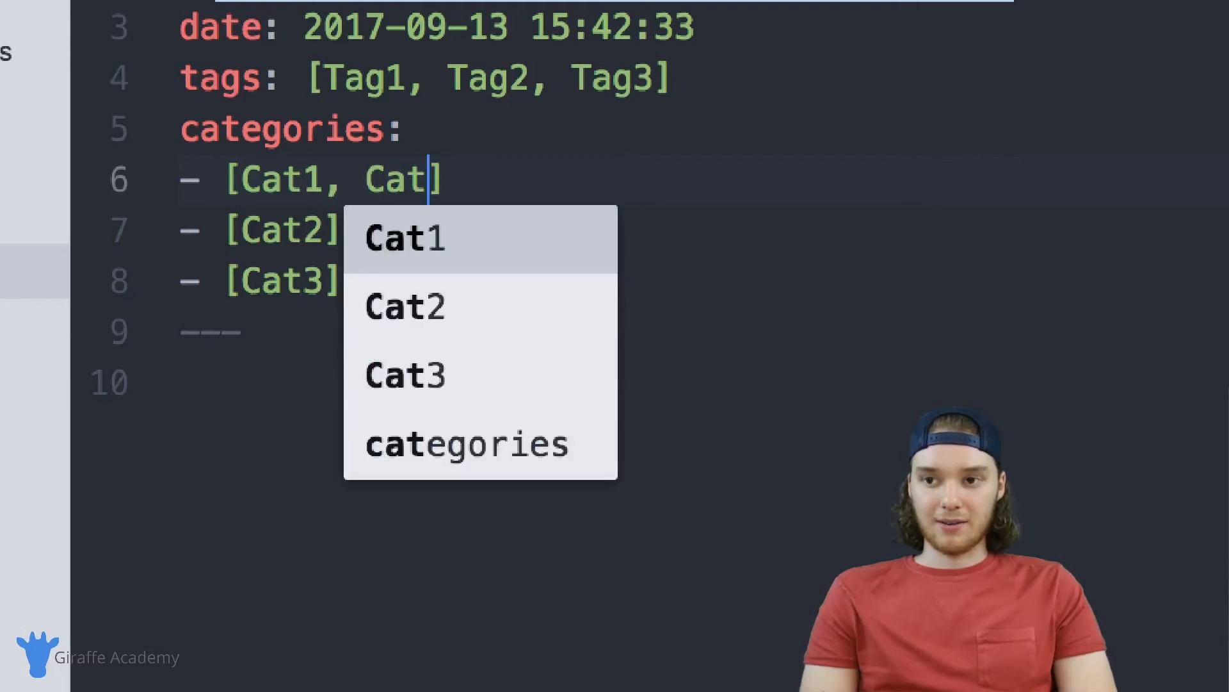
text(1.1)
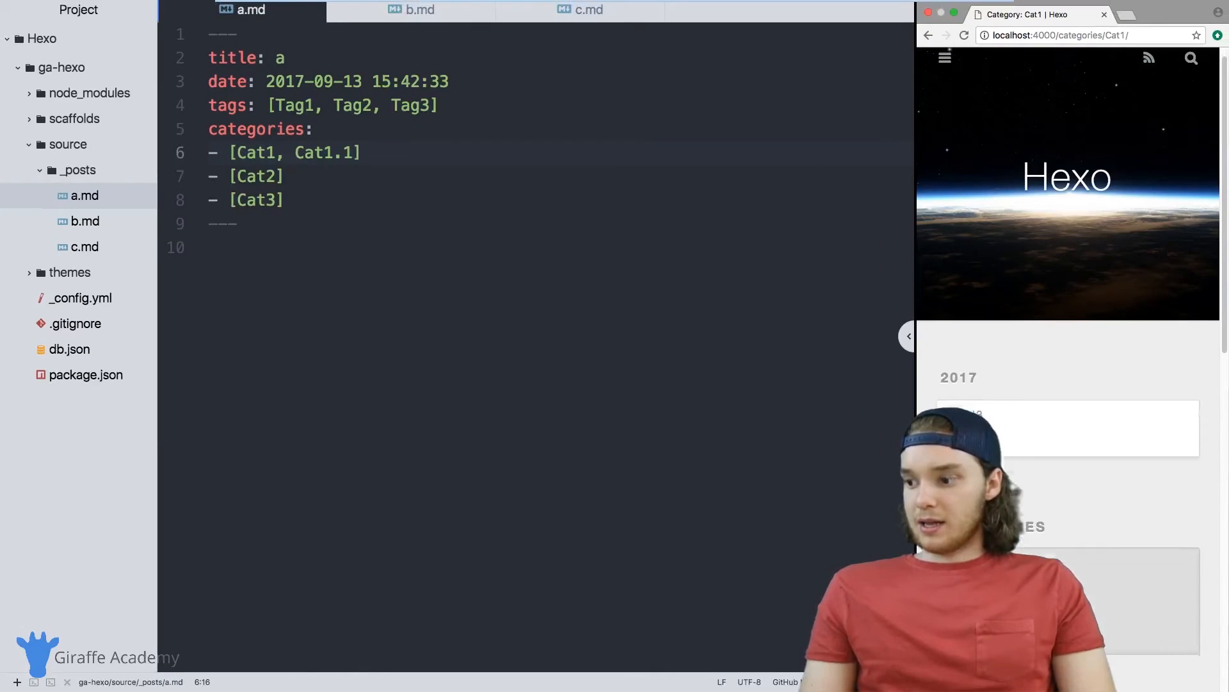
From the Categories widget, go to the Cat1.1 subcategory page and select its address
scroll(down, 3)
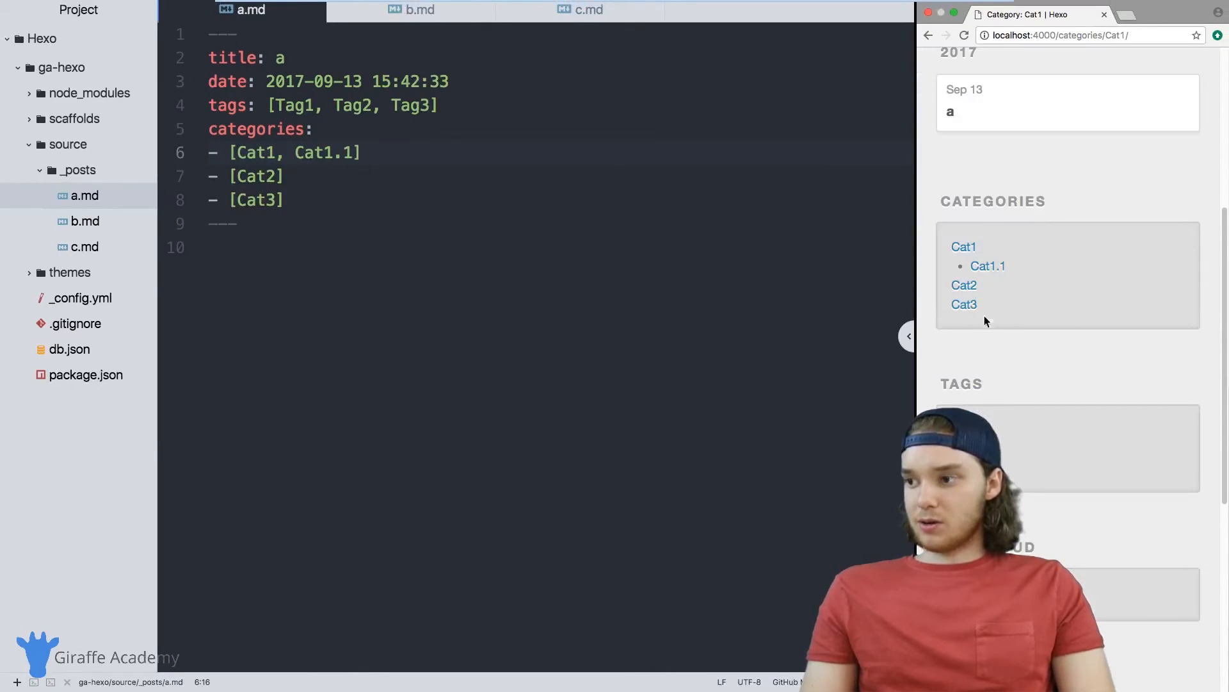
click(988, 267)
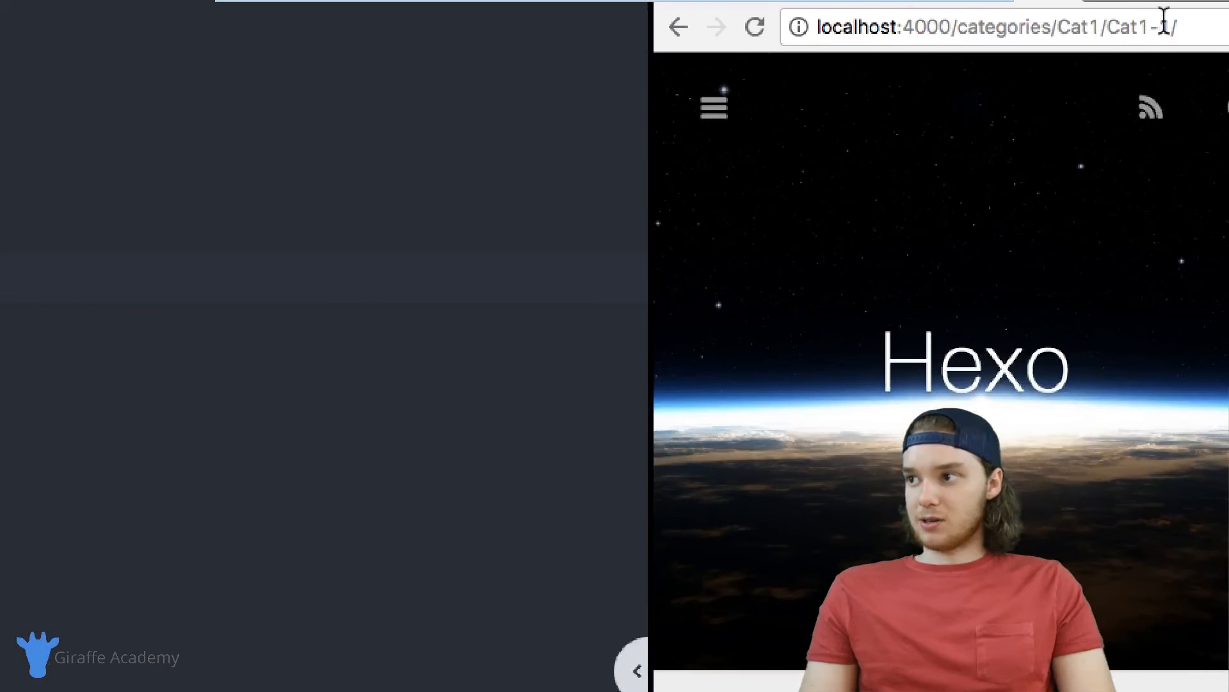
double_click(1075, 27)
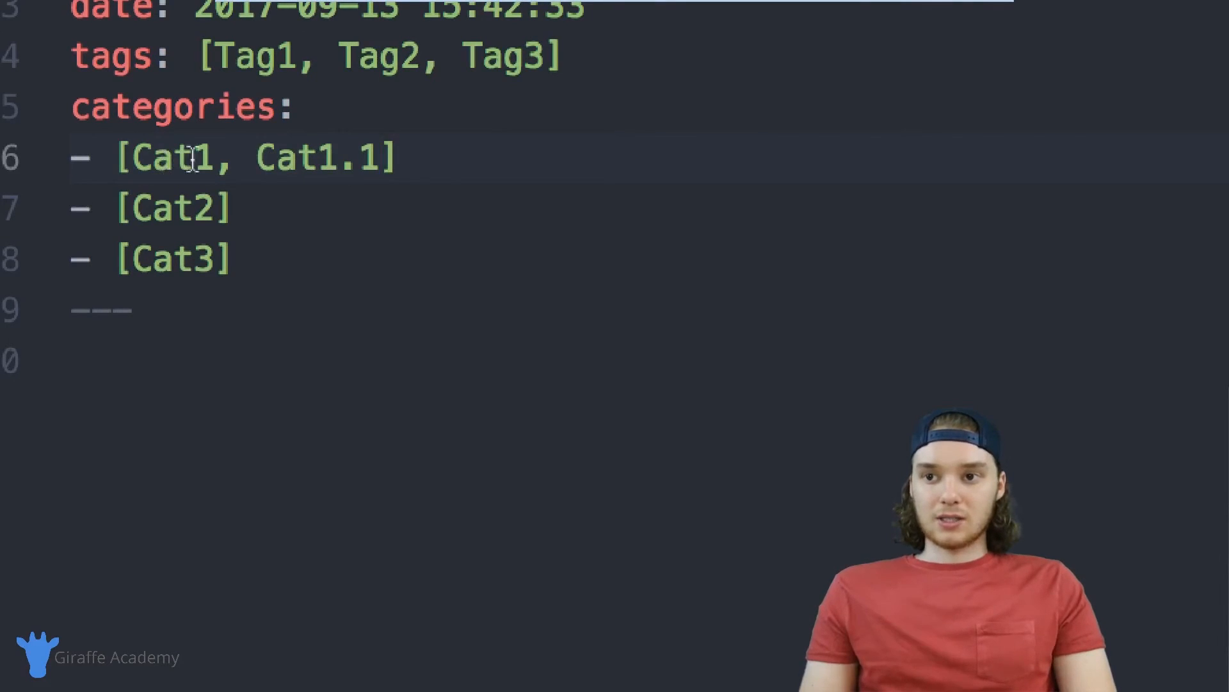
click(380, 156)
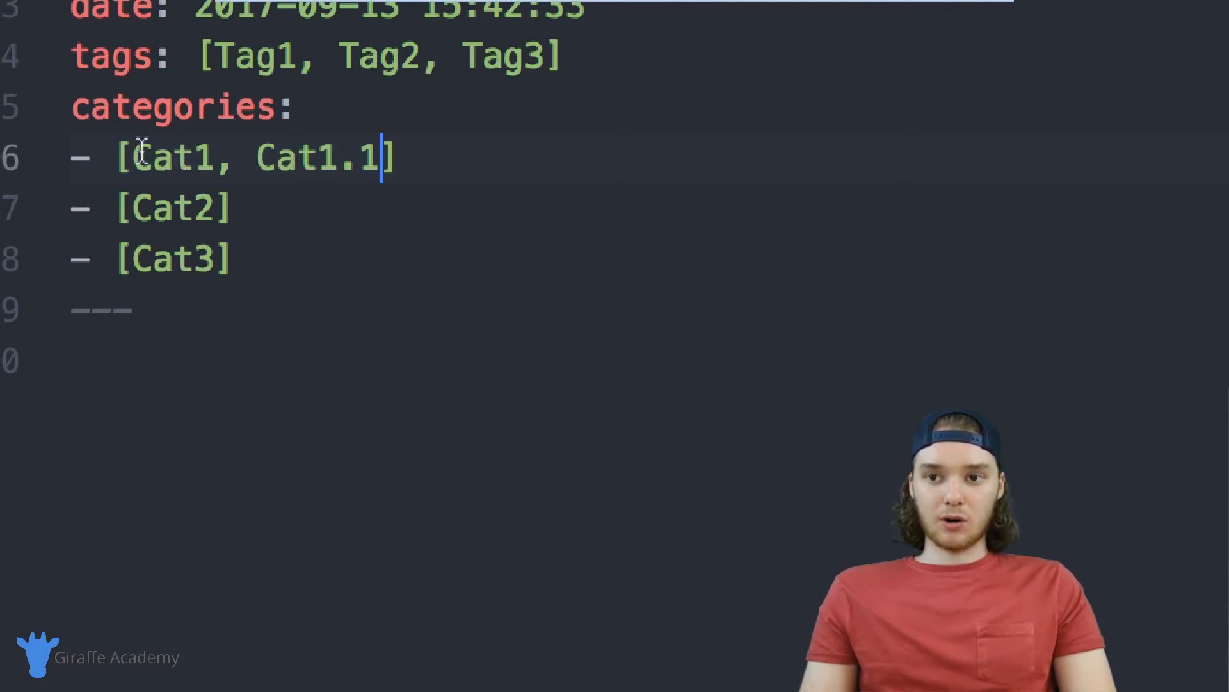
drag(125, 156, 376, 156)
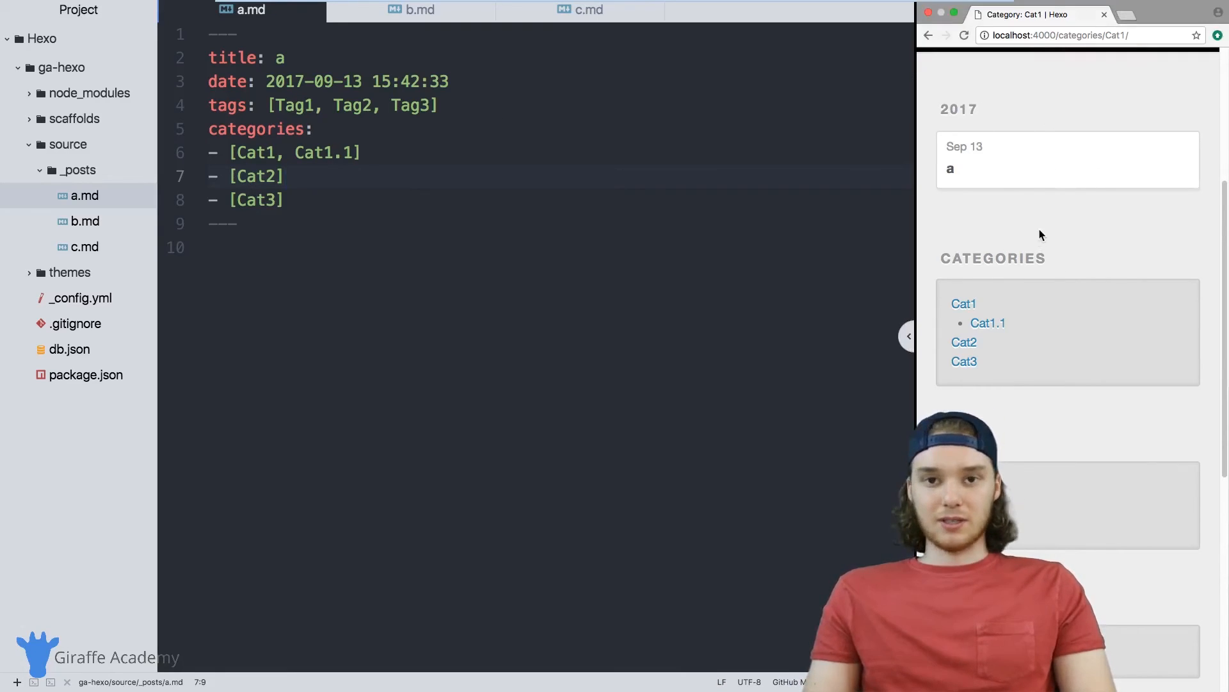
mouse_move(1019, 231)
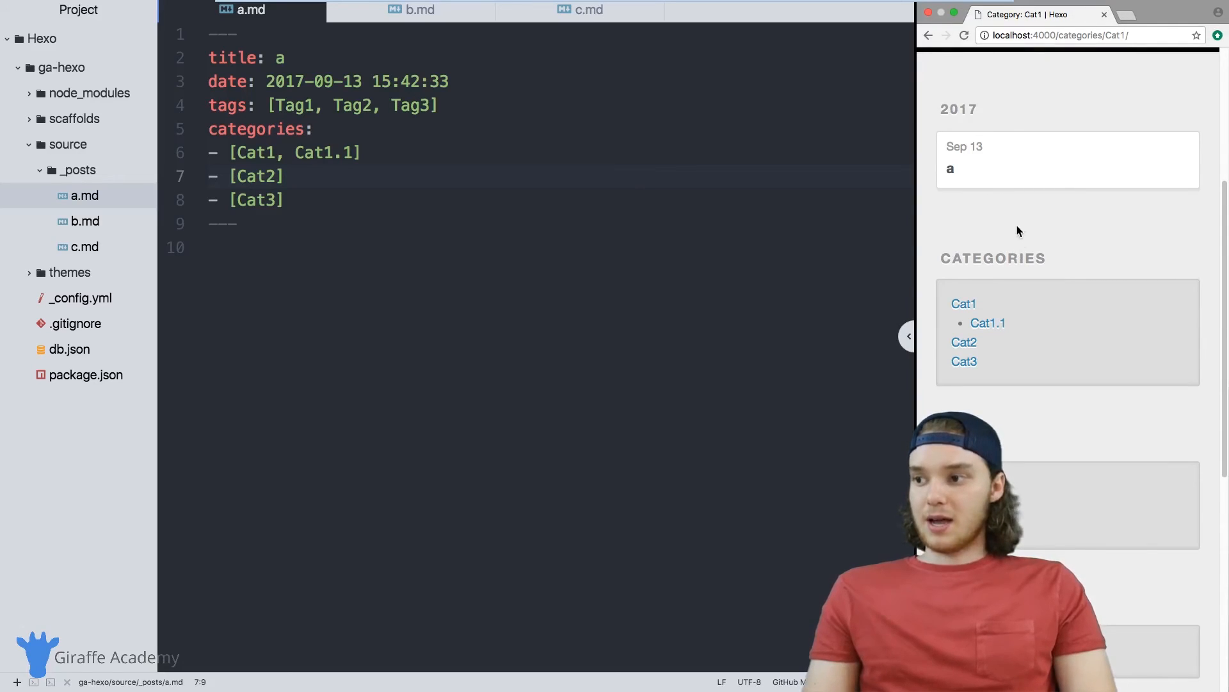
scroll(down, 3)
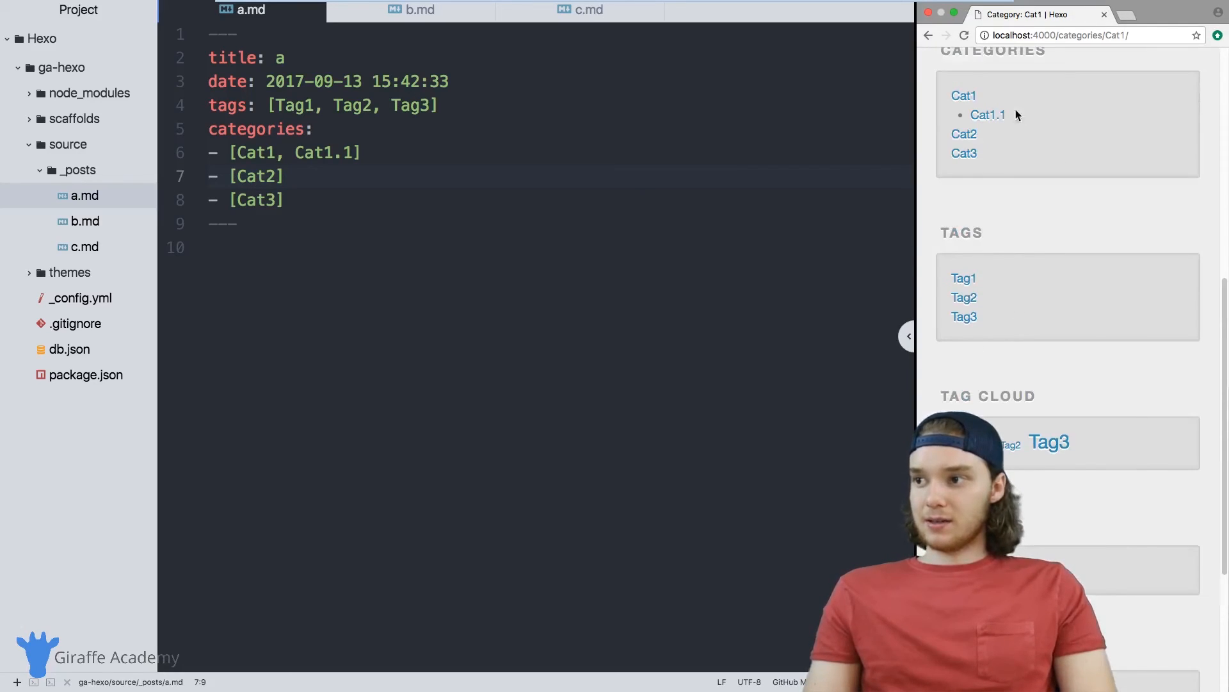